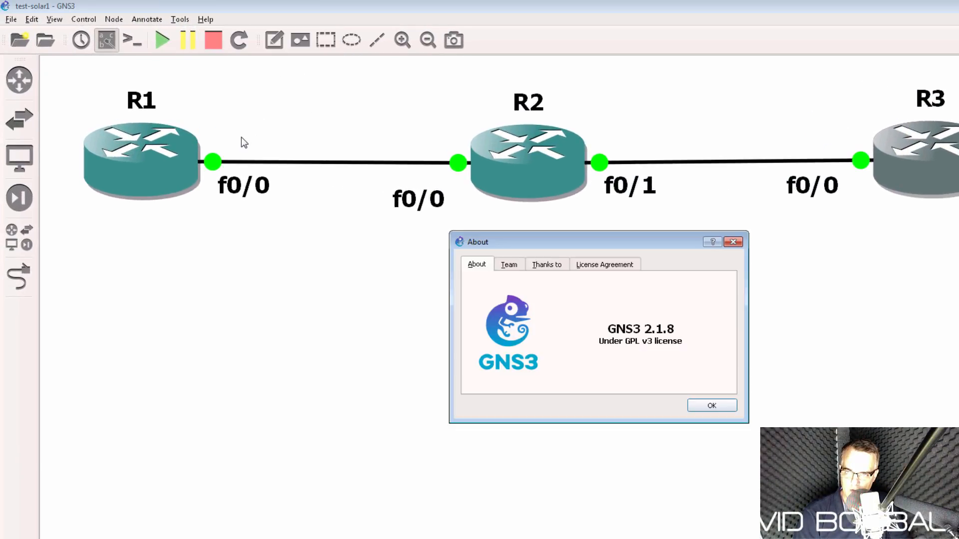
# Dismiss the About GNS3 2.1.8 dialog to reveal the three-router topology
pyautogui.click(712, 405)
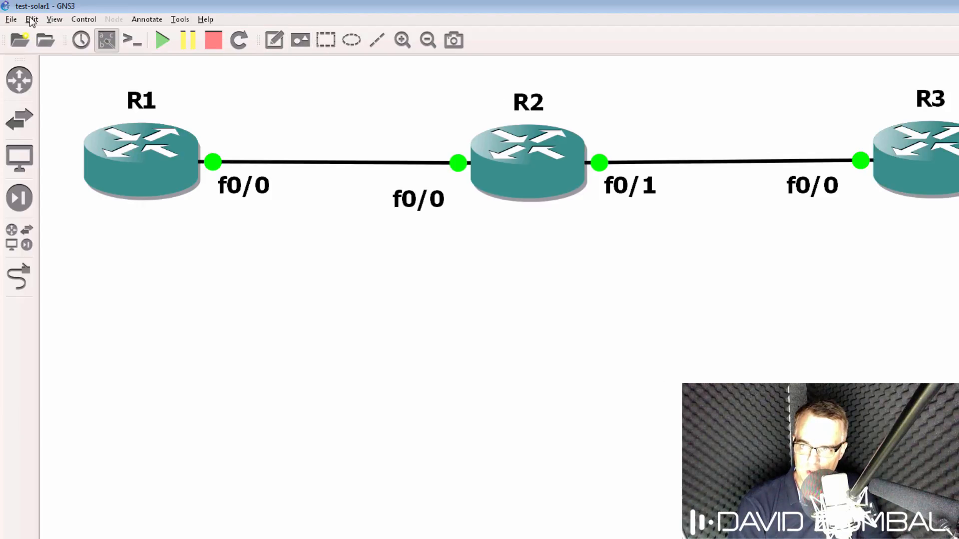
# Open Preferences on the Console applications tab and select the Solar-PuTTY Telnet command
pyautogui.click(31, 19)
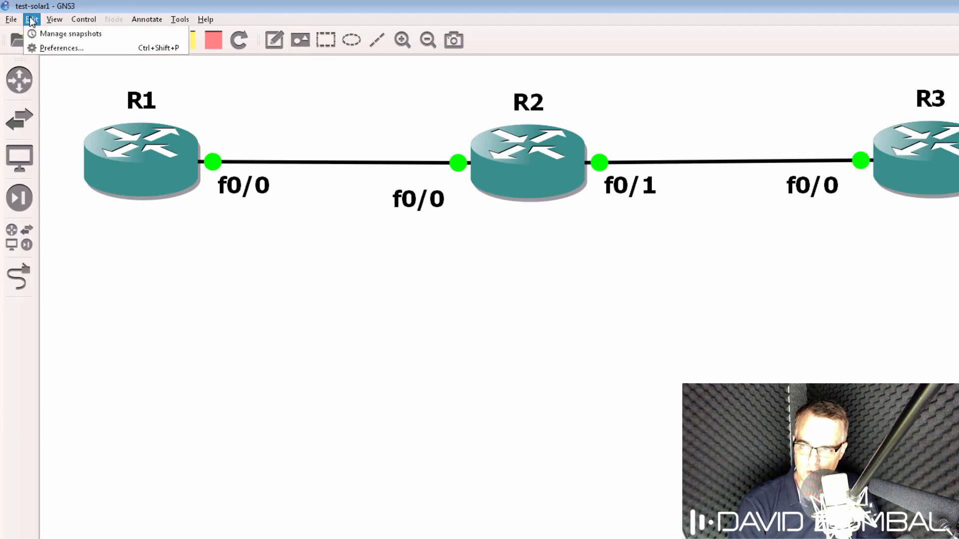
pyautogui.click(61, 48)
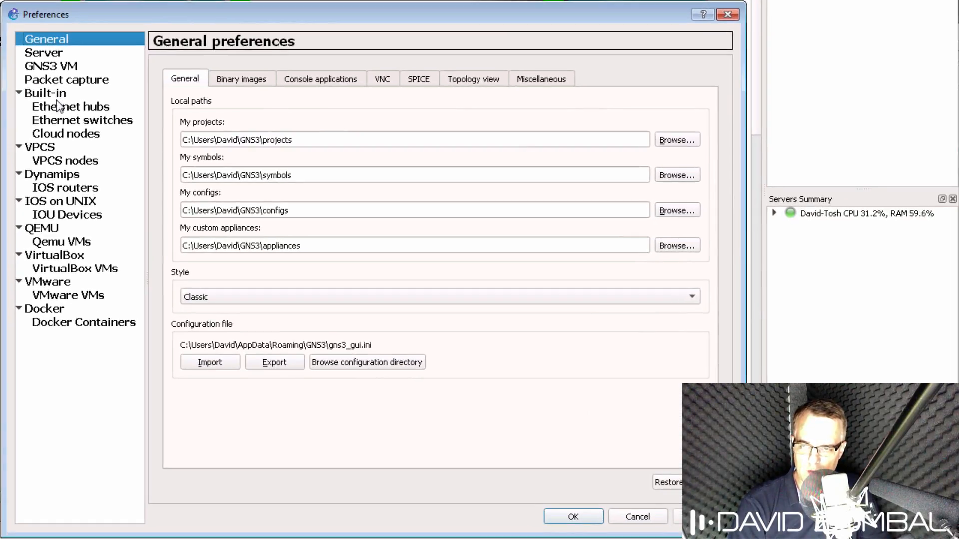
pyautogui.moveTo(107, 64)
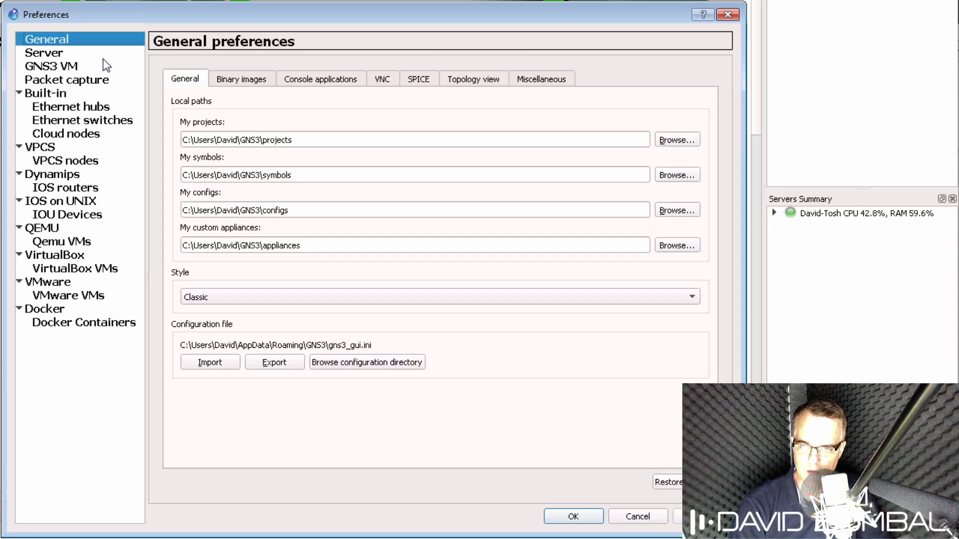
pyautogui.moveTo(206, 73)
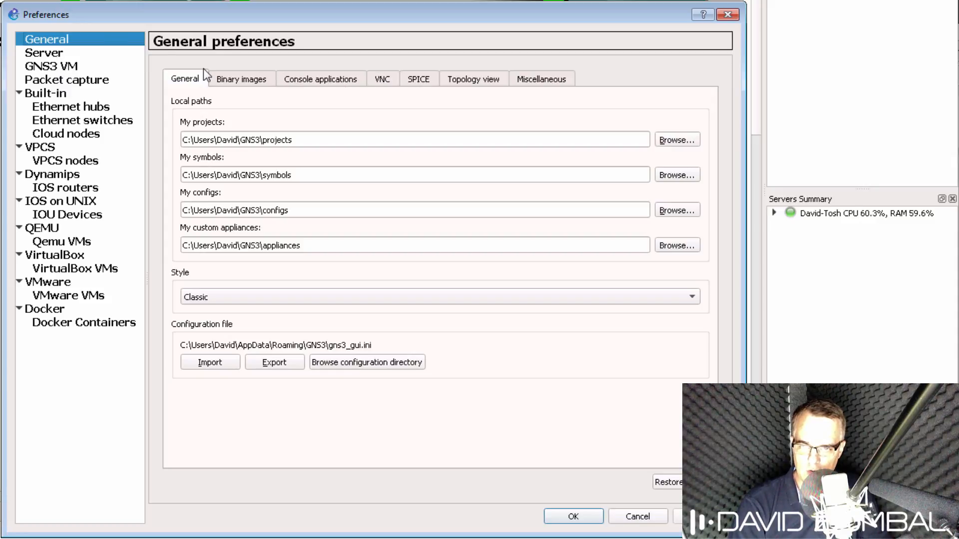
pyautogui.click(320, 78)
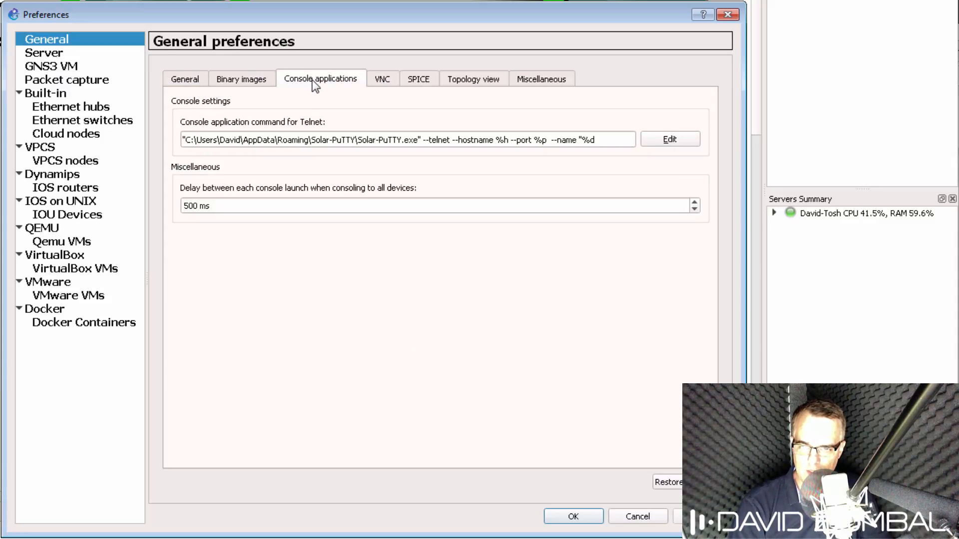
pyautogui.moveTo(605, 148)
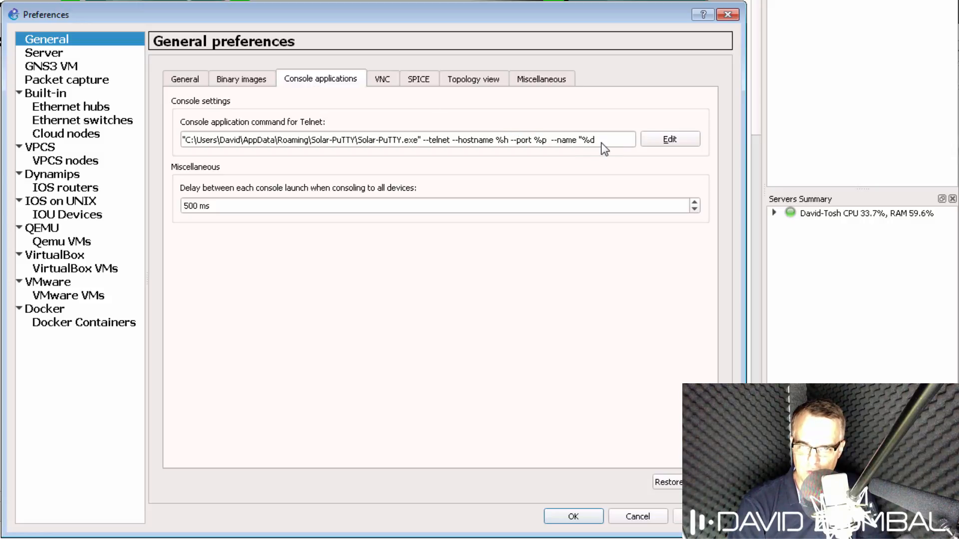
pyautogui.tripleClick(407, 140)
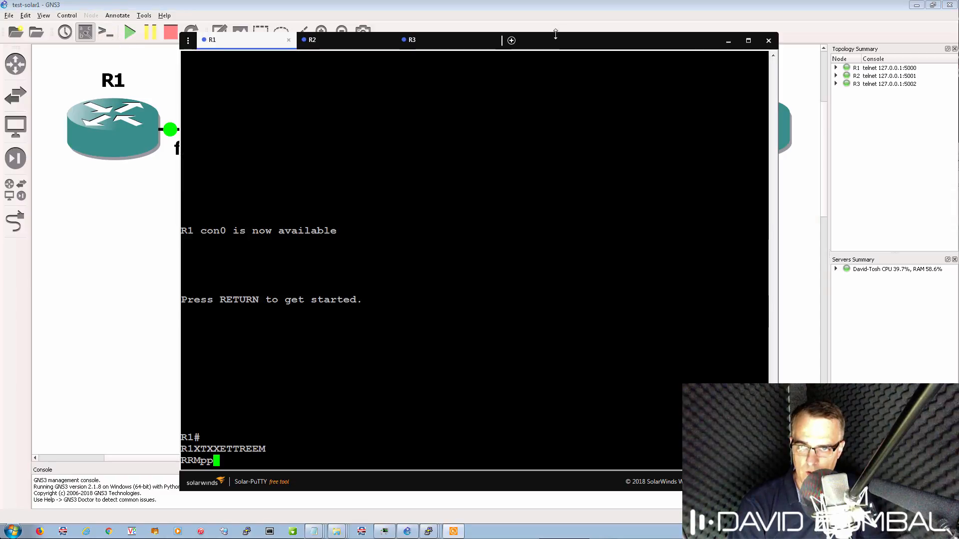
# Cycle through the R3, R2 and R1 Solar-PuTTY tabs, refreshing R1's prompt
pyautogui.click(412, 40)
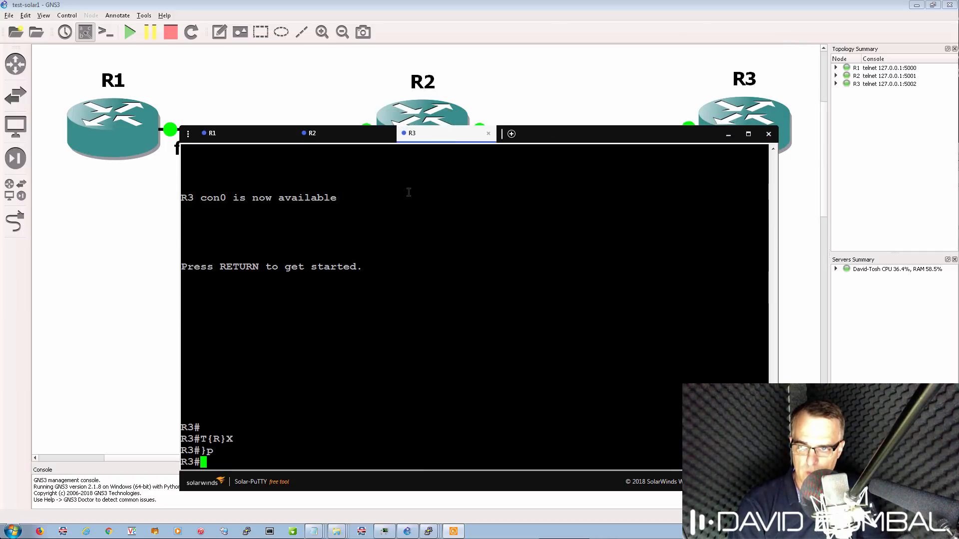
pyautogui.click(311, 133)
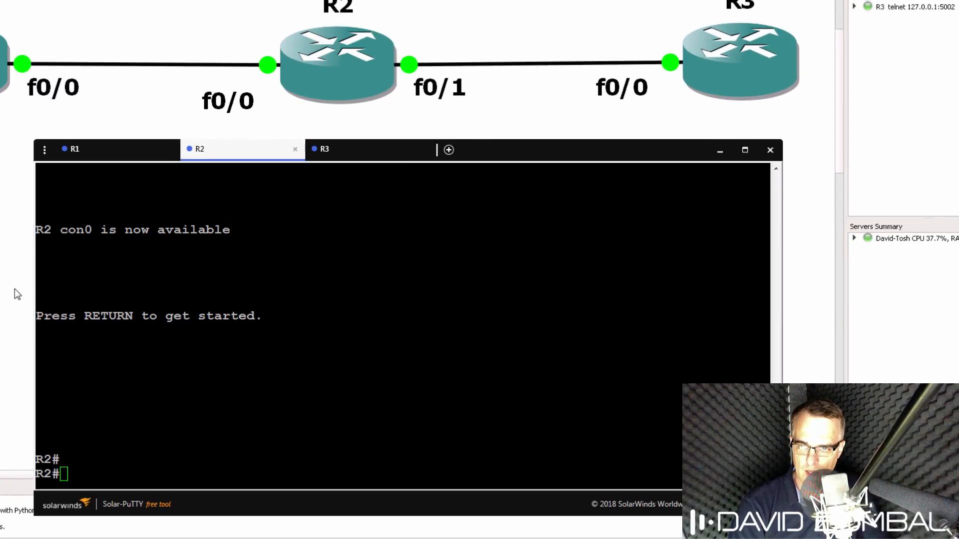
pyautogui.moveTo(354, 173)
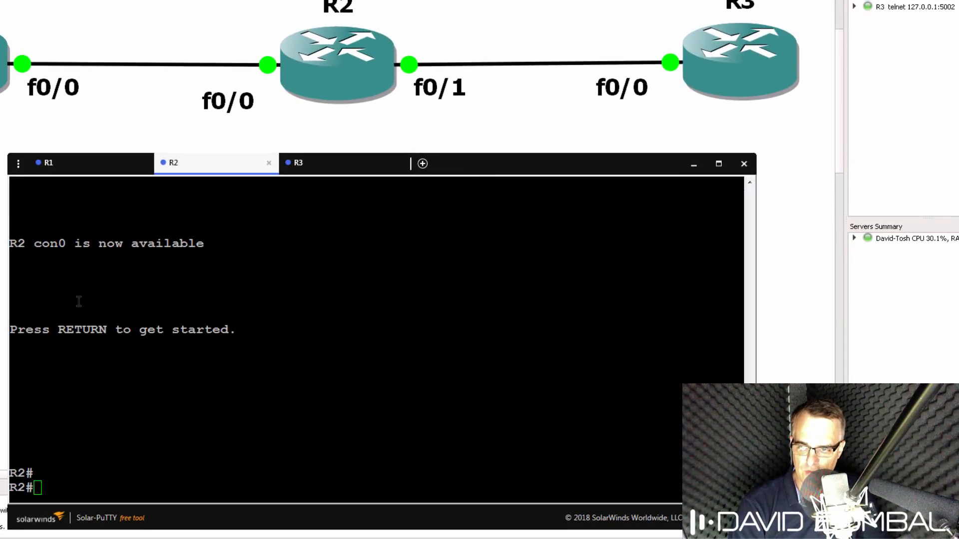
pyautogui.click(48, 161)
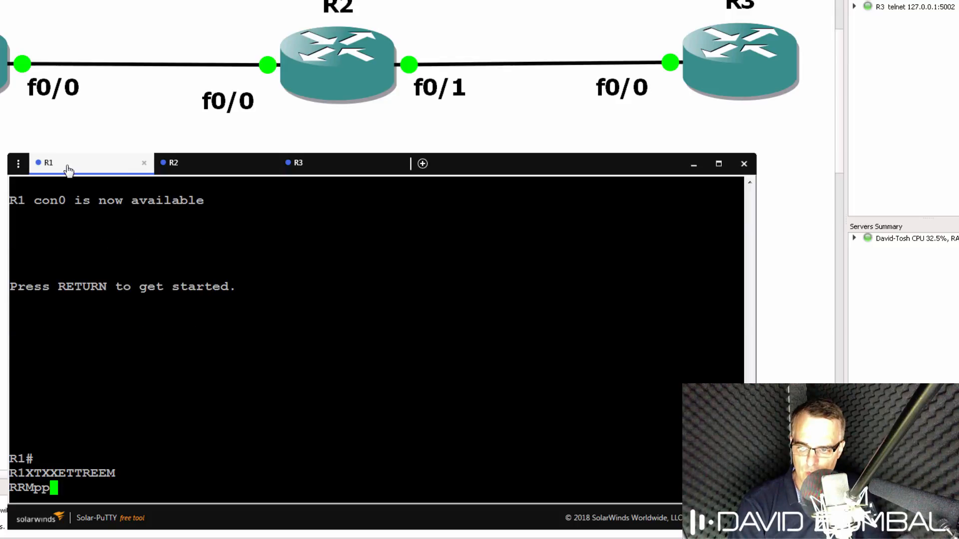
pyautogui.press('Return')
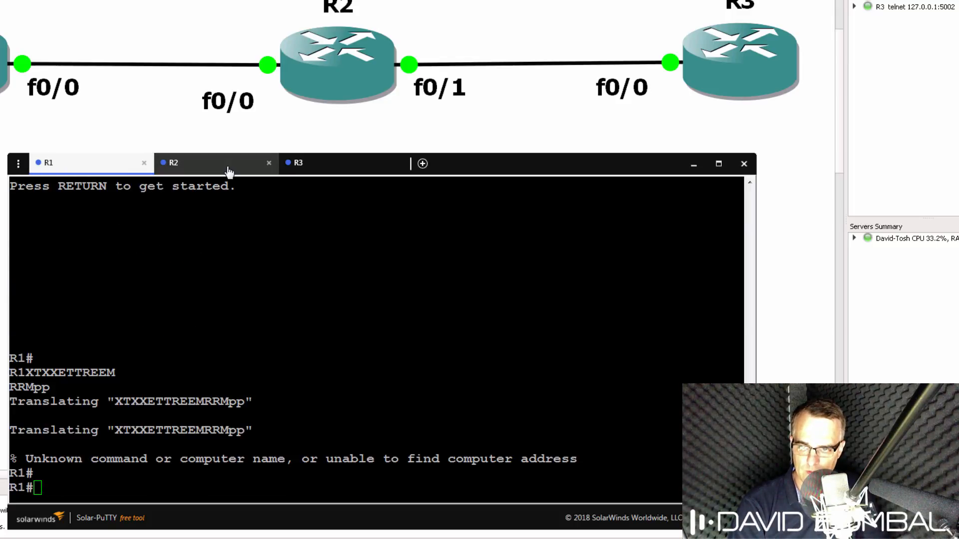
pyautogui.click(298, 162)
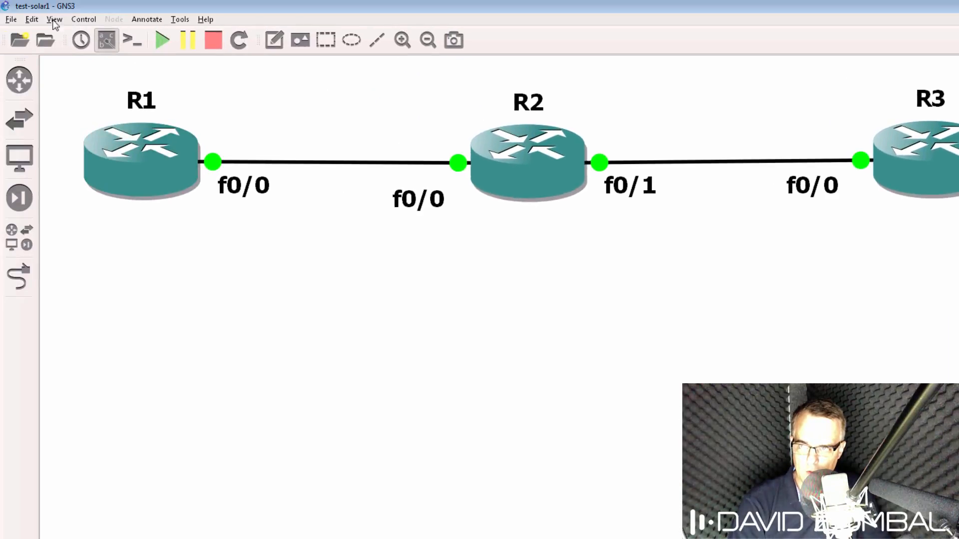
# Reopen Preferences on Console applications and focus the Solar-PuTTY Telnet command field
pyautogui.click(31, 19)
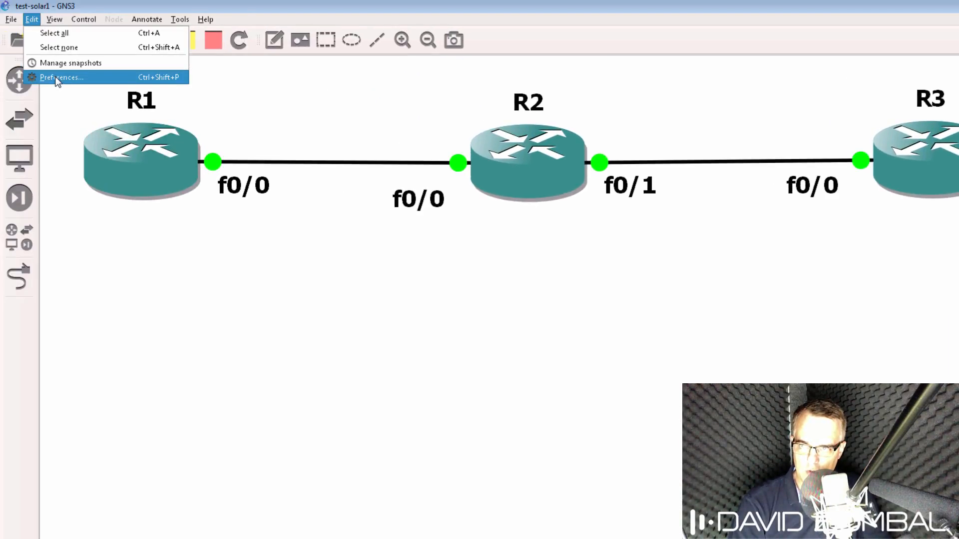
pyautogui.click(61, 77)
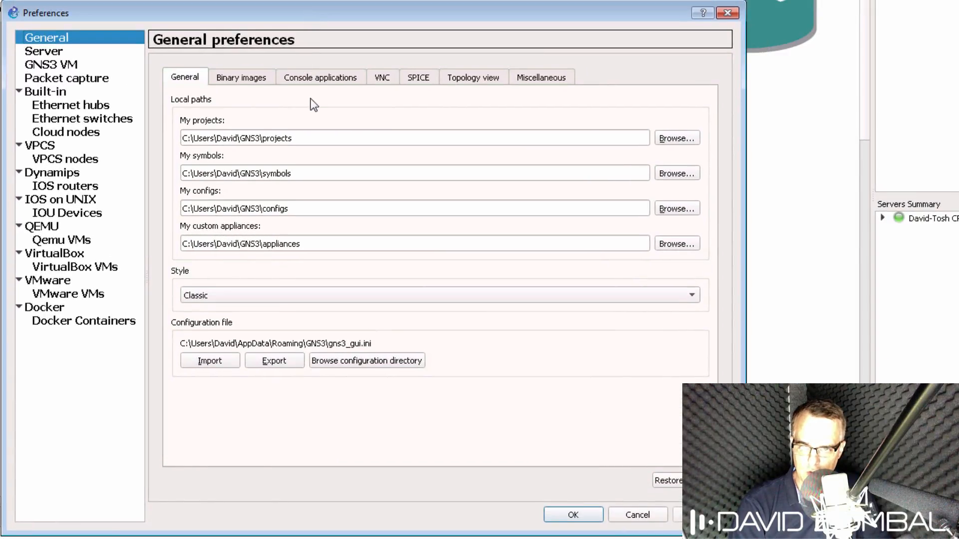
pyautogui.click(319, 77)
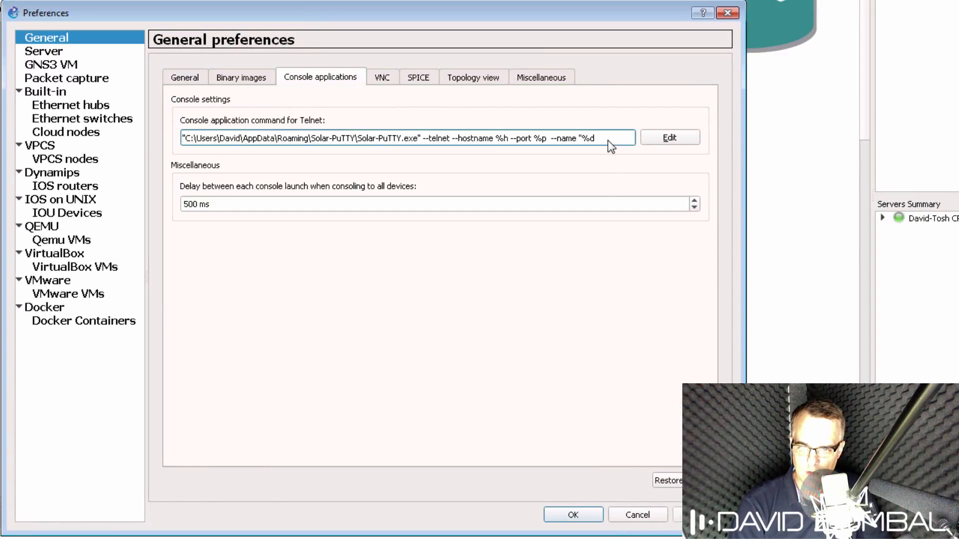
pyautogui.click(669, 137)
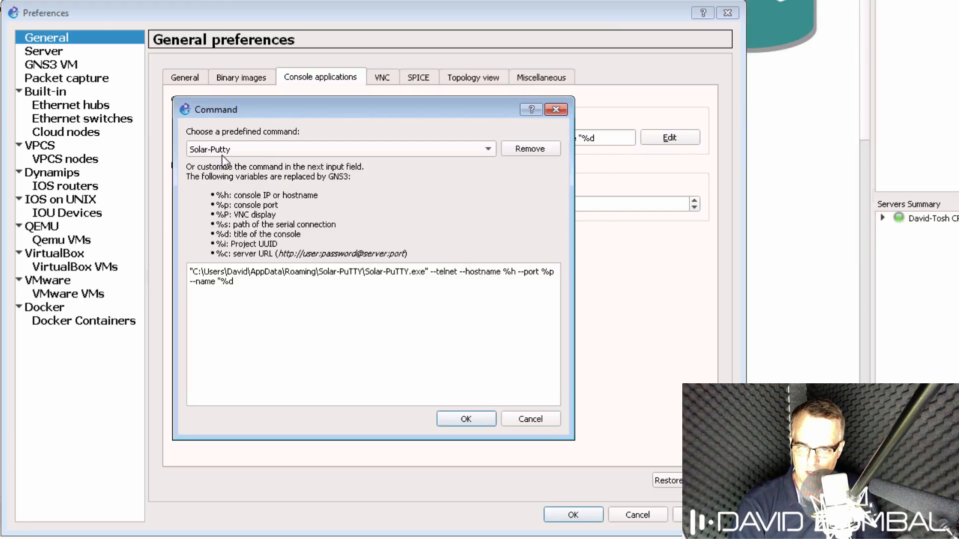
# Save the Telnet console command as predefined command 'Solar-Putty2' and accept it
pyautogui.click(465, 419)
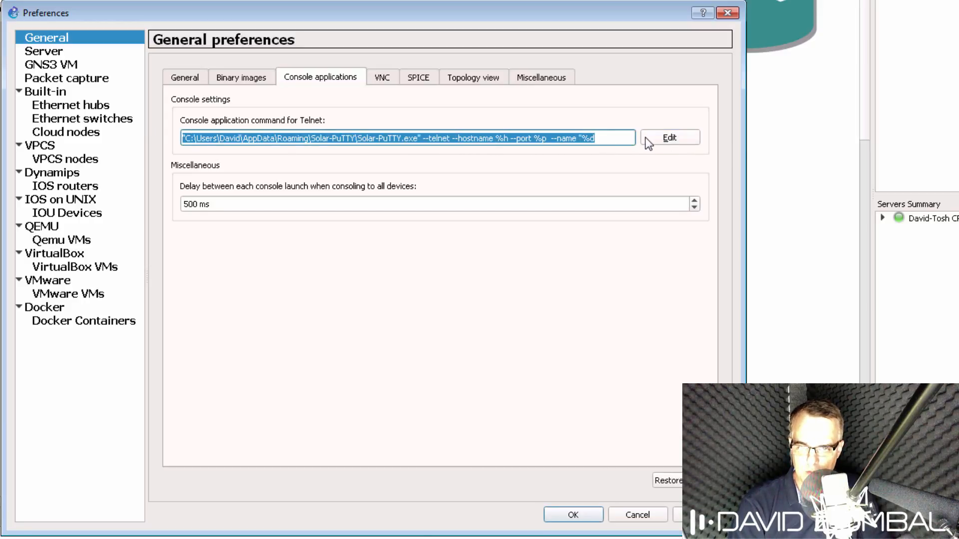
pyautogui.click(669, 137)
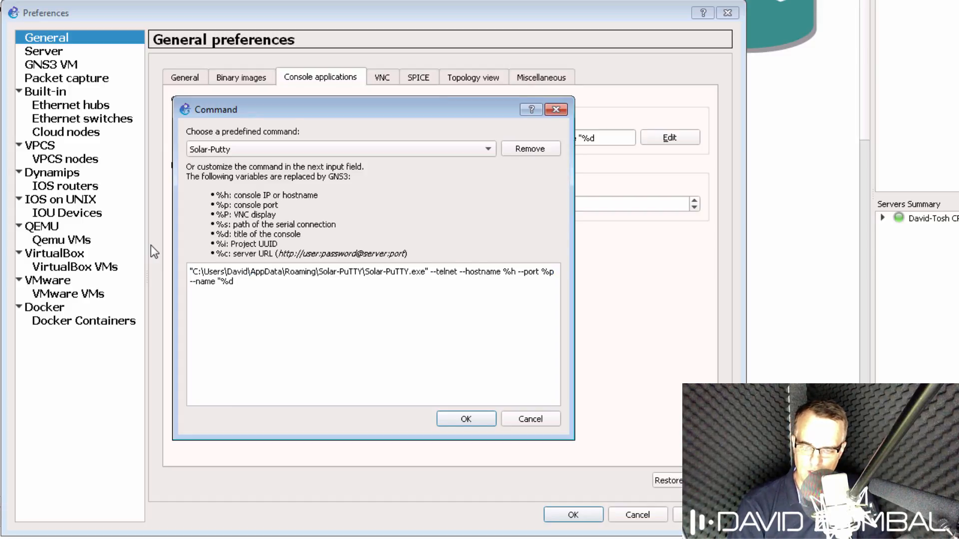
pyautogui.moveTo(610, 149)
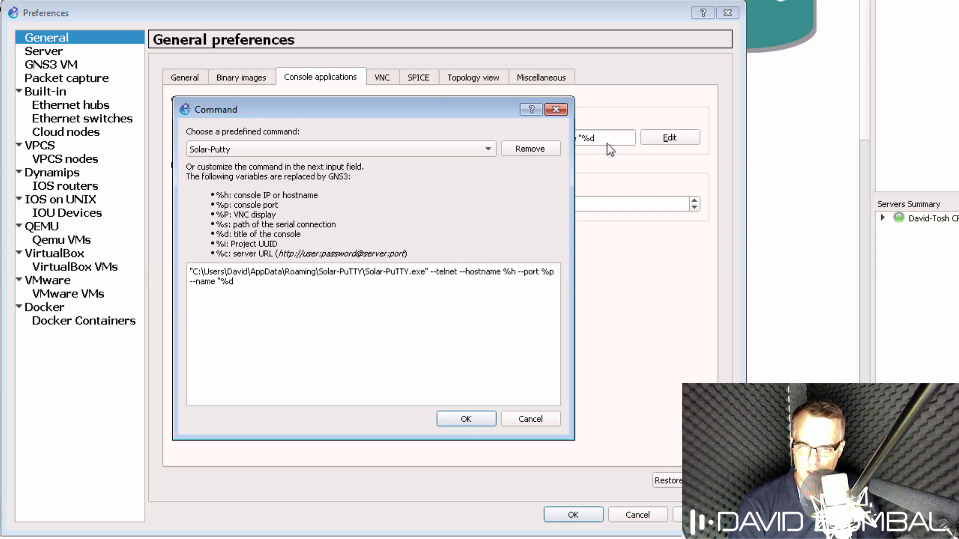
pyautogui.click(486, 149)
pyautogui.write('S')
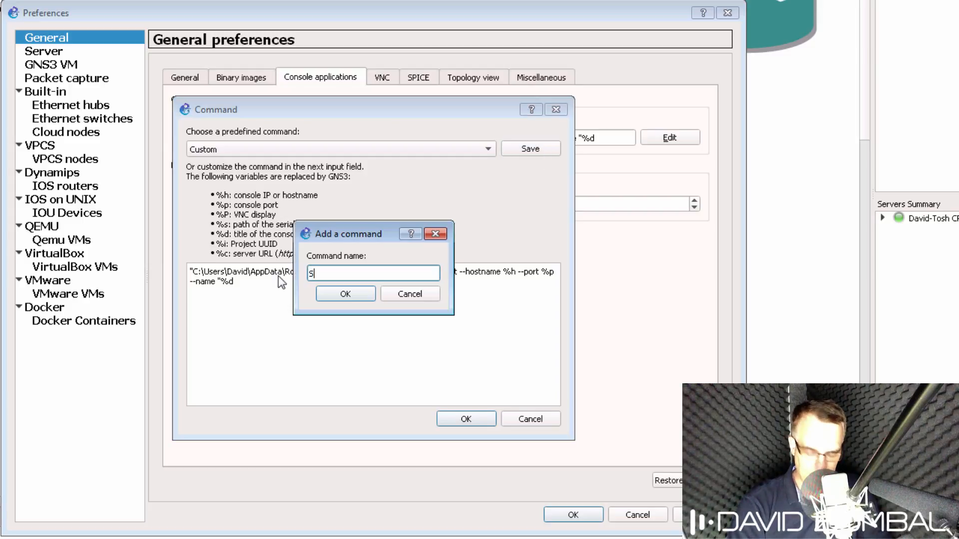
pyautogui.write('olar-P')
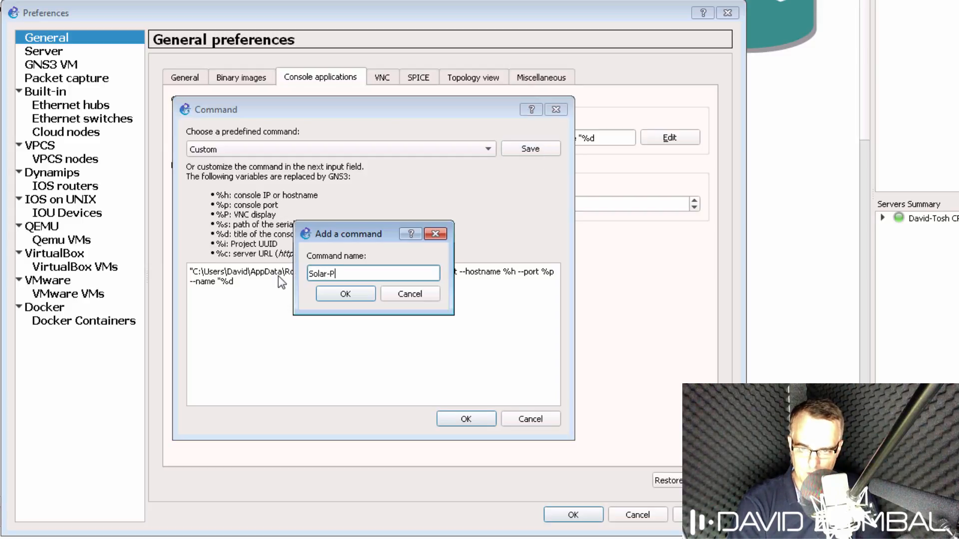
pyautogui.write('utty2')
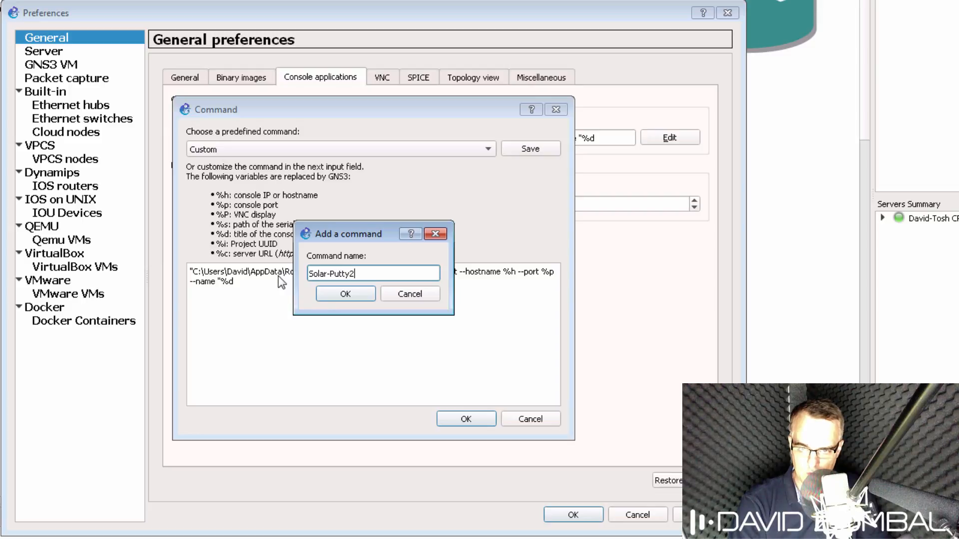
pyautogui.click(345, 294)
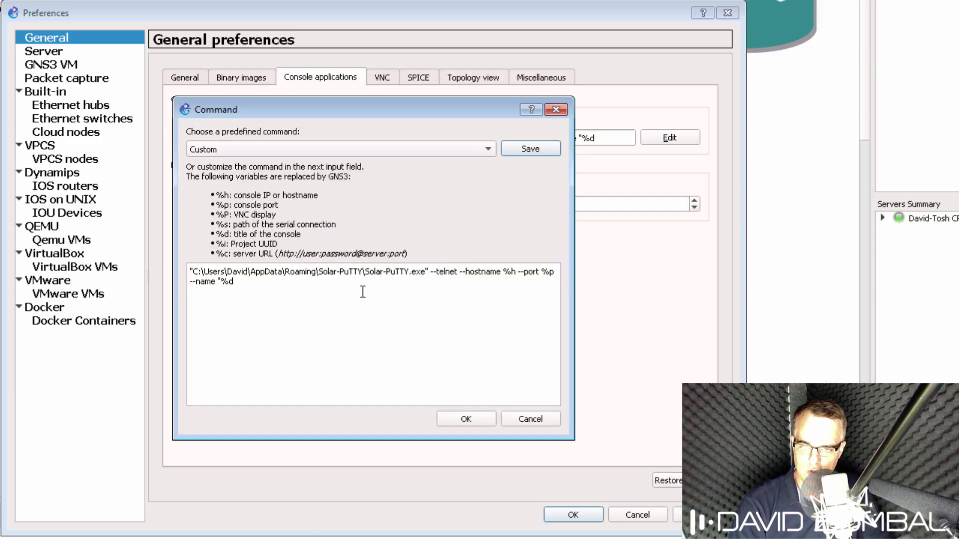
pyautogui.click(466, 419)
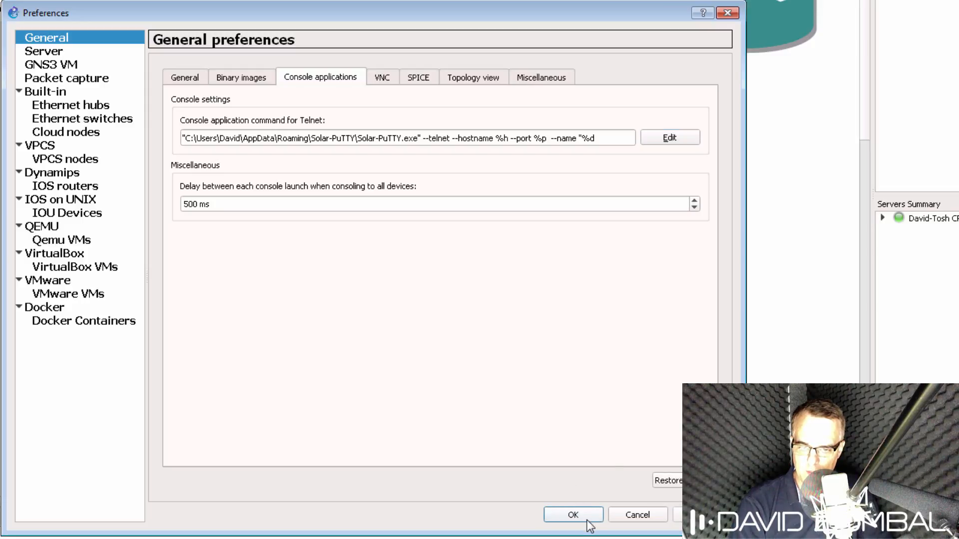
# Apply preferences and launch console sessions for R1, R2 and R3 from the topology
pyautogui.click(572, 514)
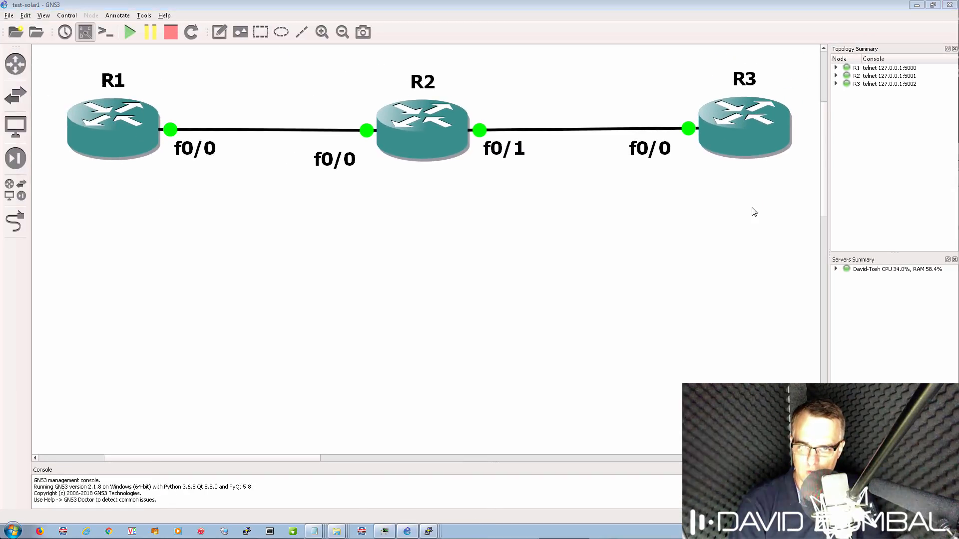
pyautogui.rightClick(114, 126)
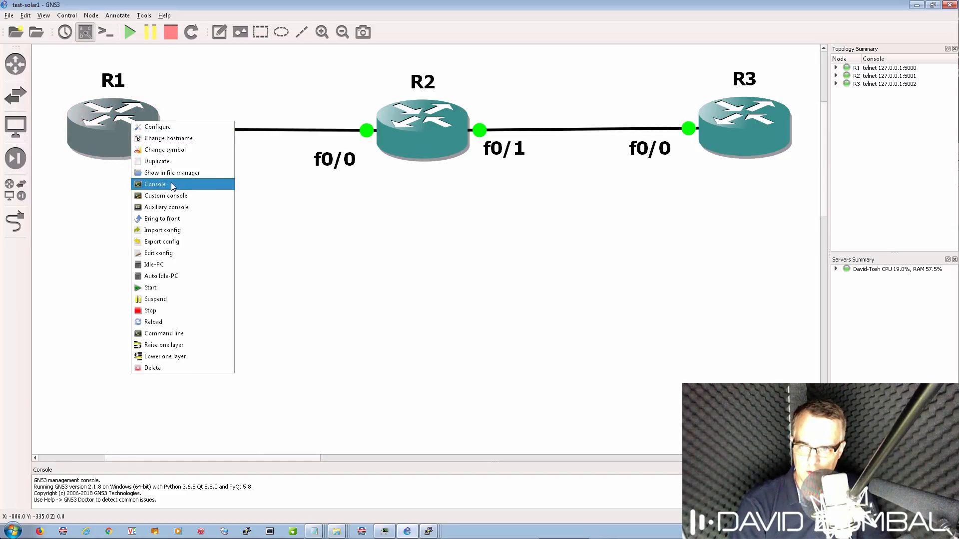
pyautogui.click(174, 187)
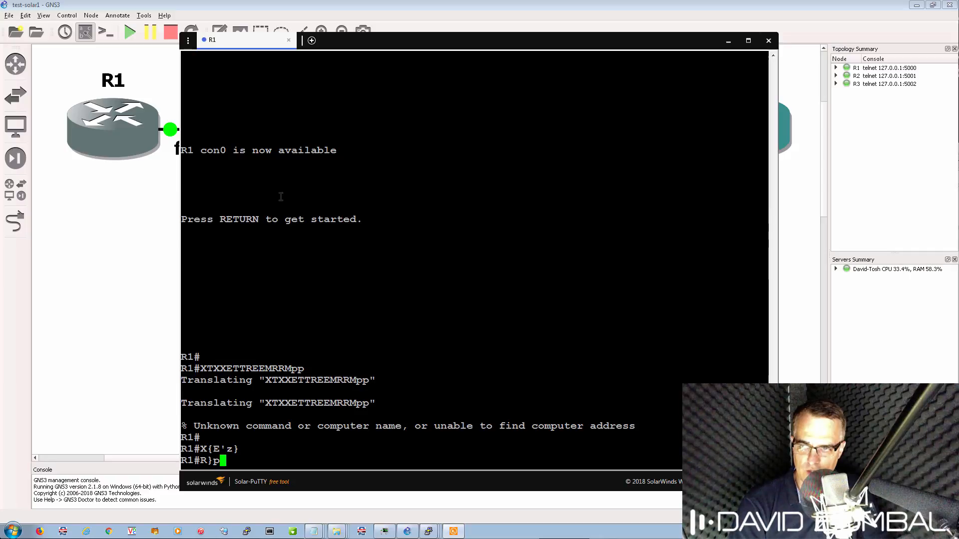
pyautogui.click(768, 40)
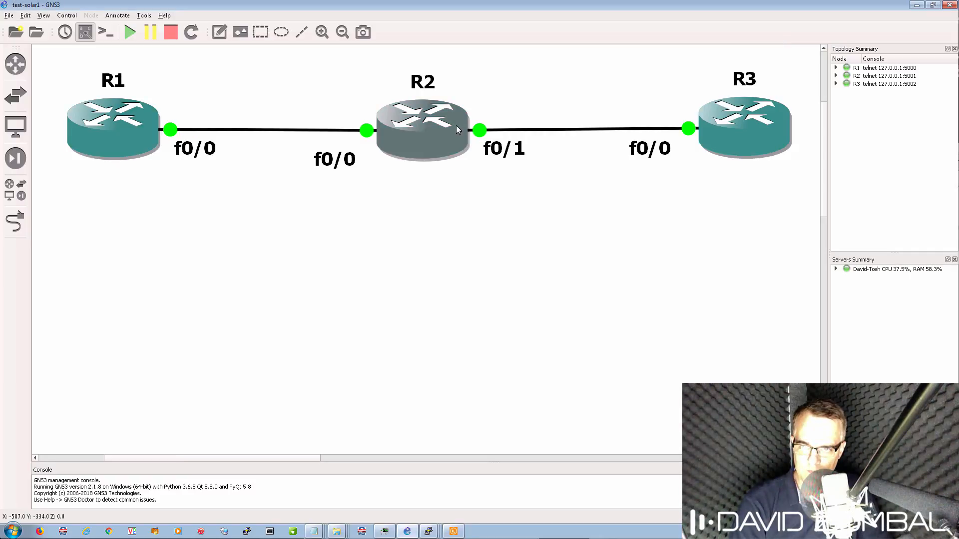
pyautogui.moveTo(501, 192)
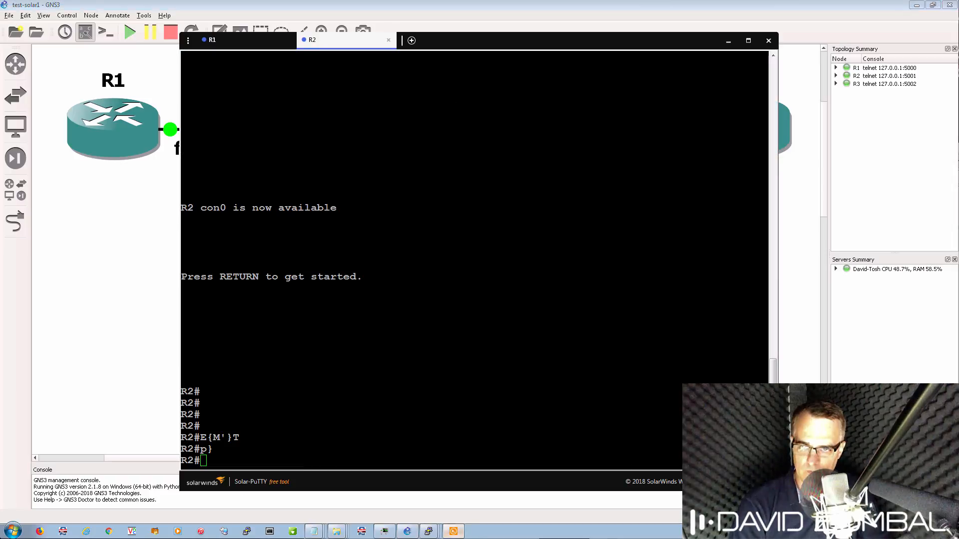
pyautogui.click(768, 41)
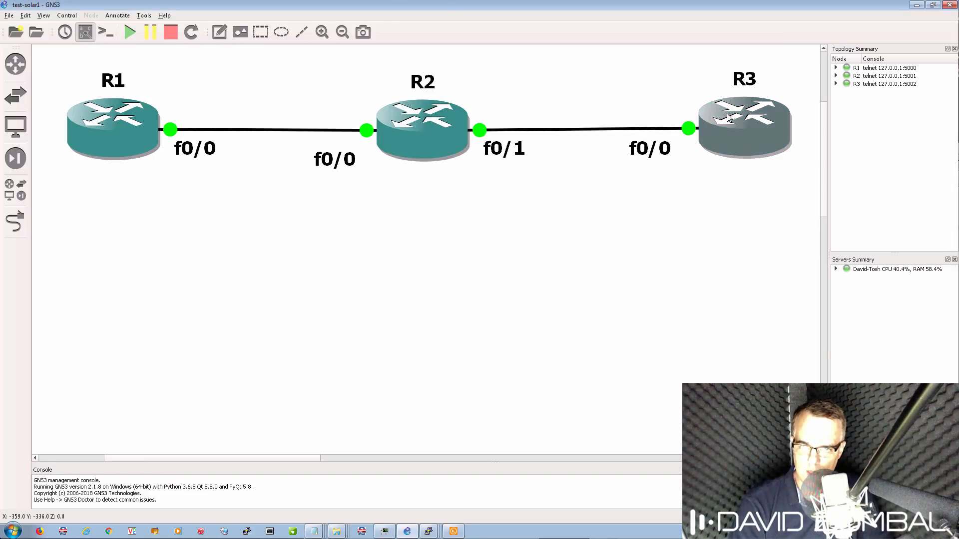
pyautogui.moveTo(769, 183)
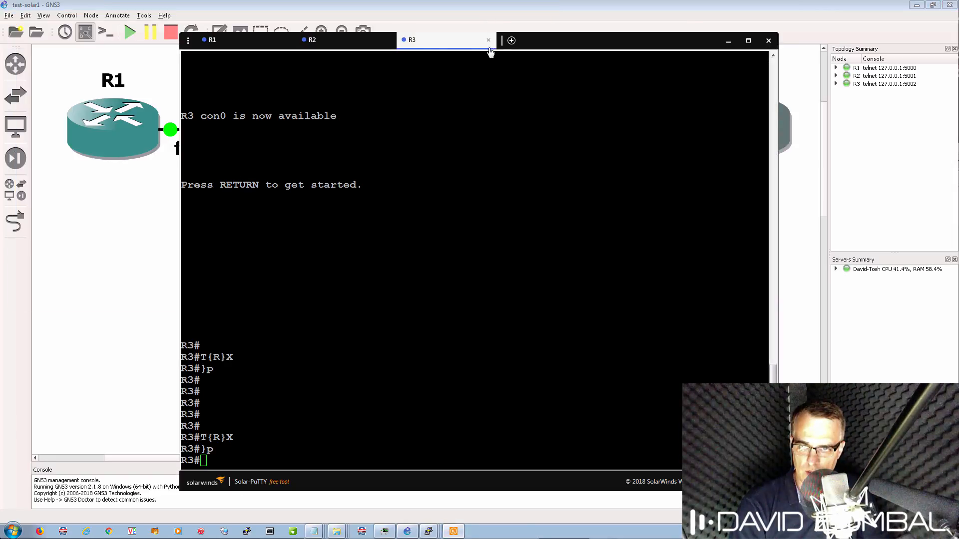
pyautogui.moveTo(445, 40); pyautogui.dragTo(445, 145)
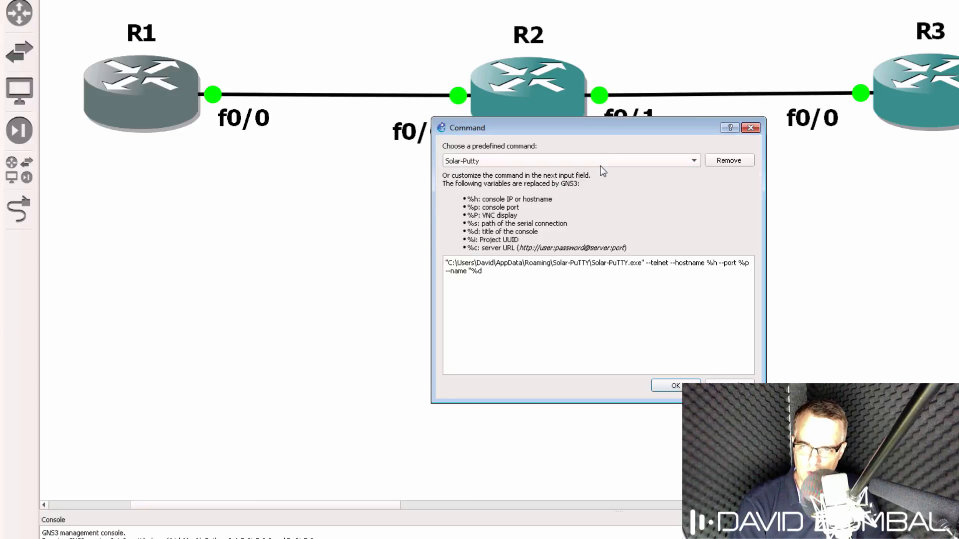
# Select 'Putty (included with GNS3)' as the predefined console command and confirm
pyautogui.click(693, 160)
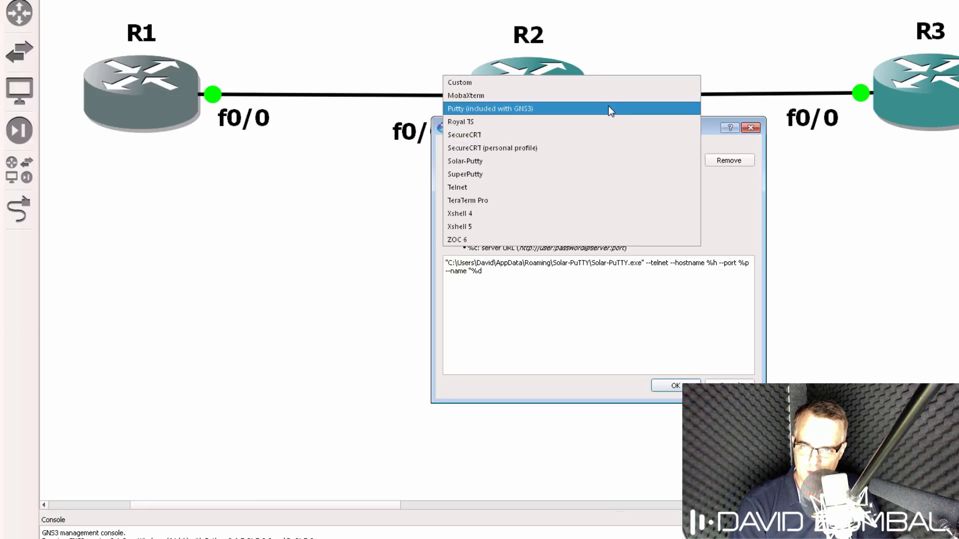
pyautogui.click(490, 108)
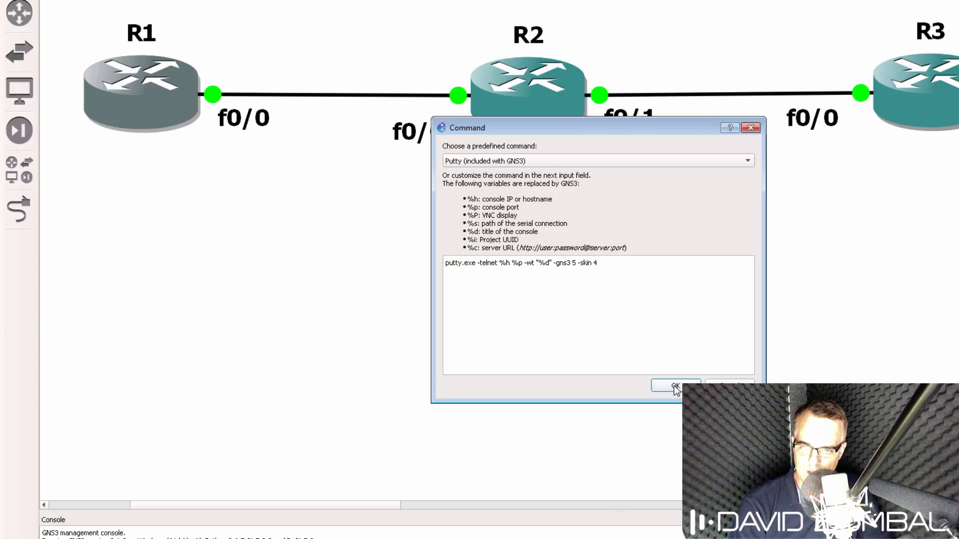
pyautogui.click(673, 386)
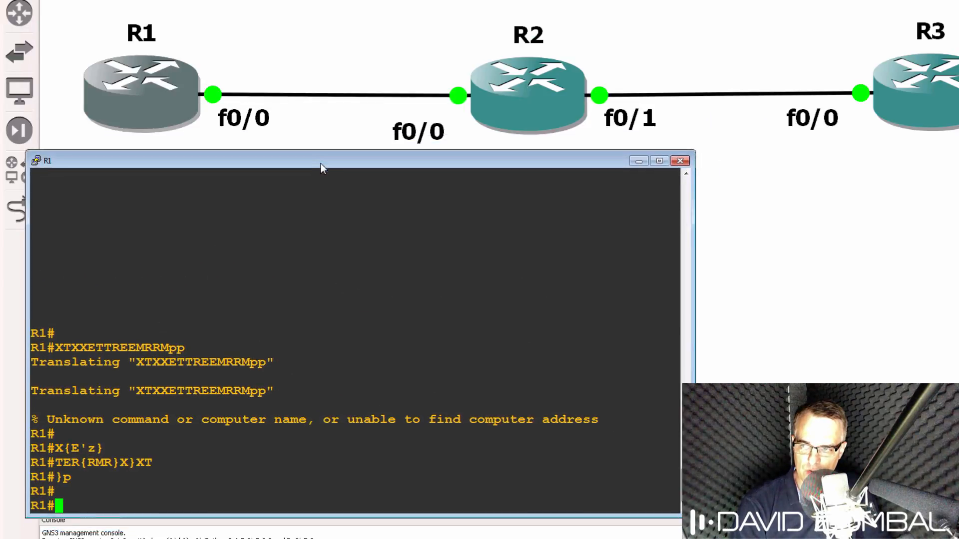